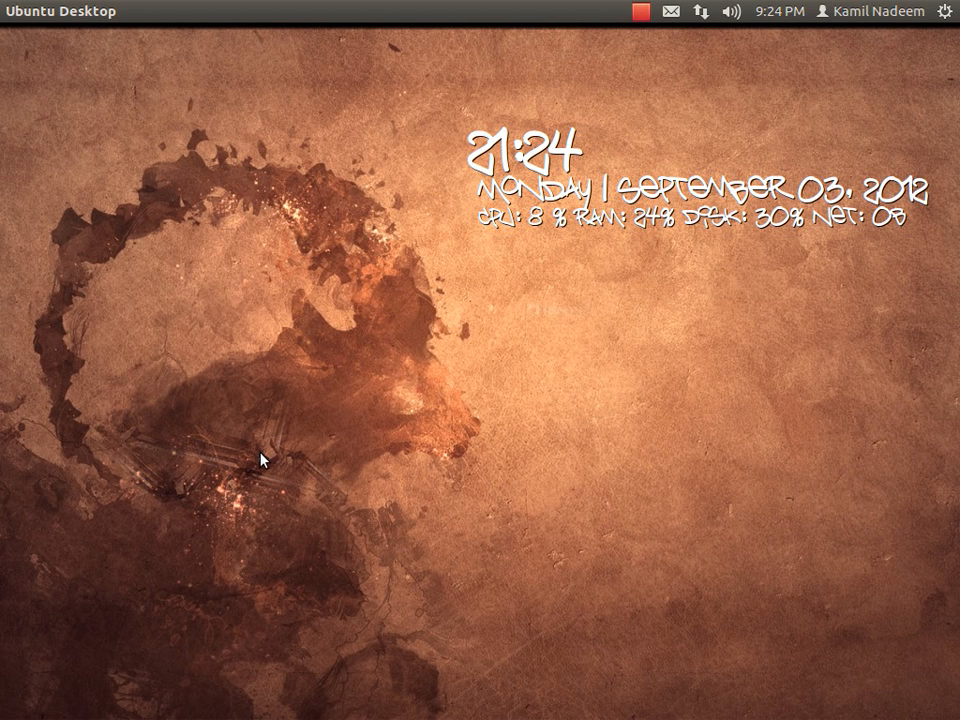
- Search the Dash for 'syn' and launch Synaptic Package Manager
type("rec")
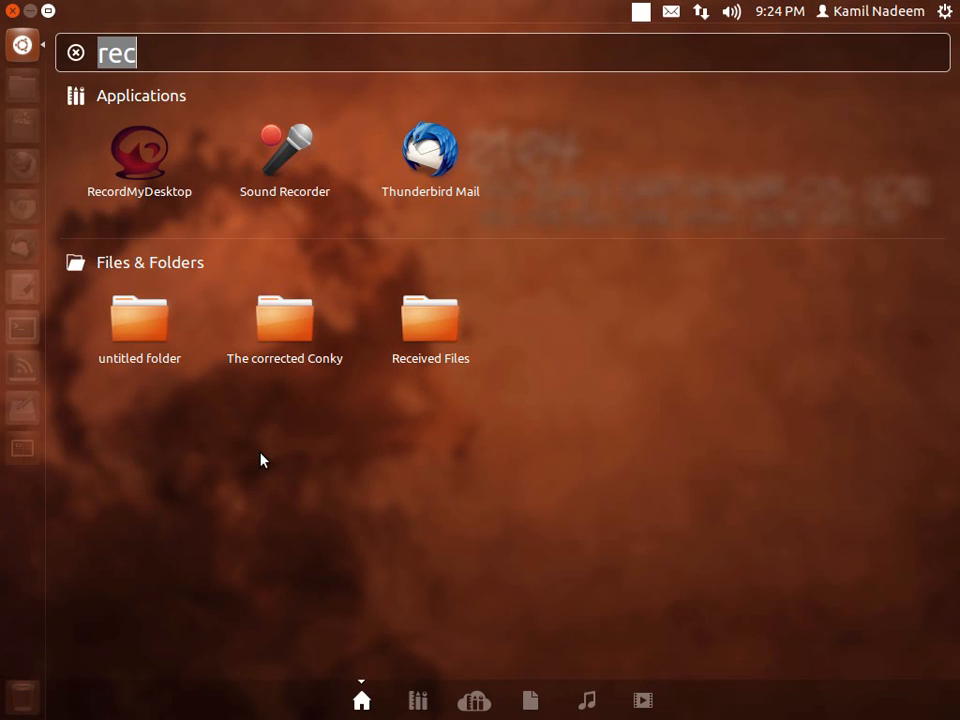
left_click(75, 52)
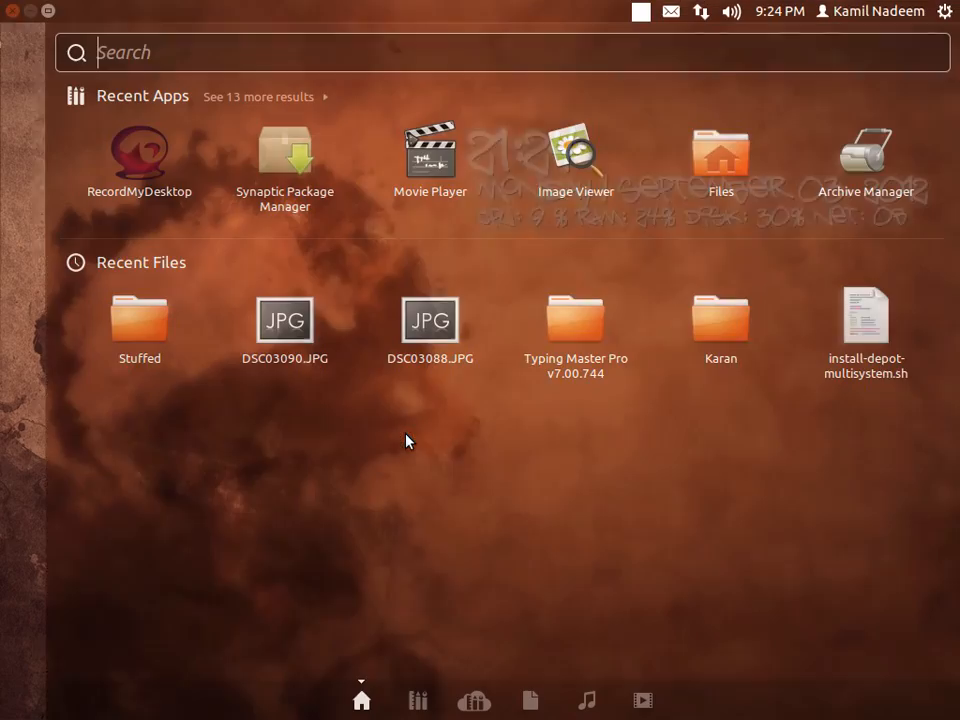
type("syn")
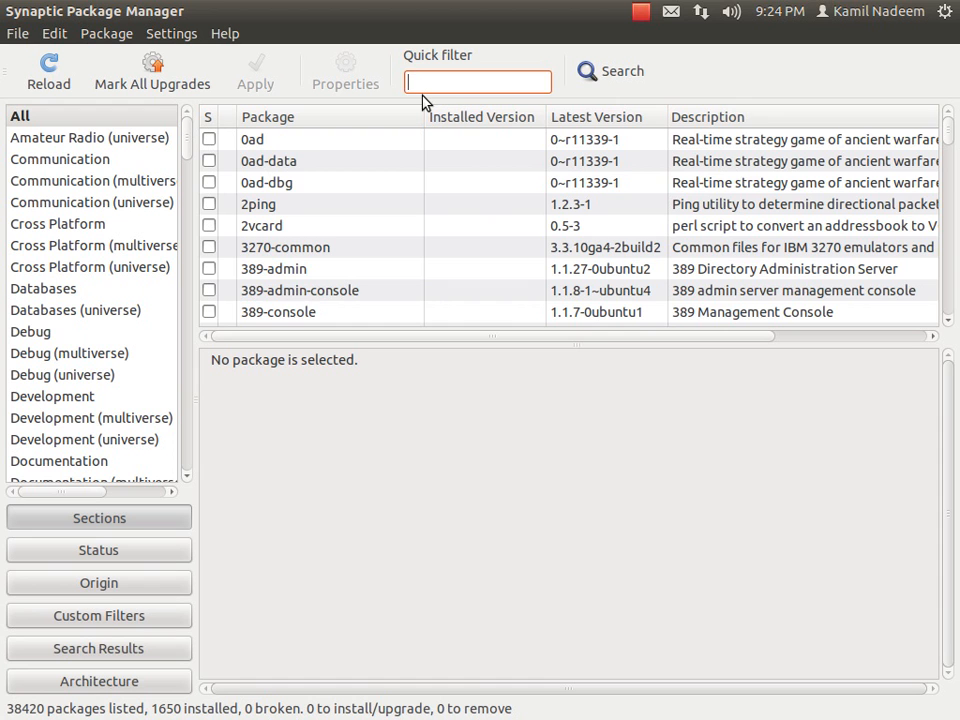
- Filter for 'armag' and mark armagetronad (with armagetronad-common) for installation
type("armag")
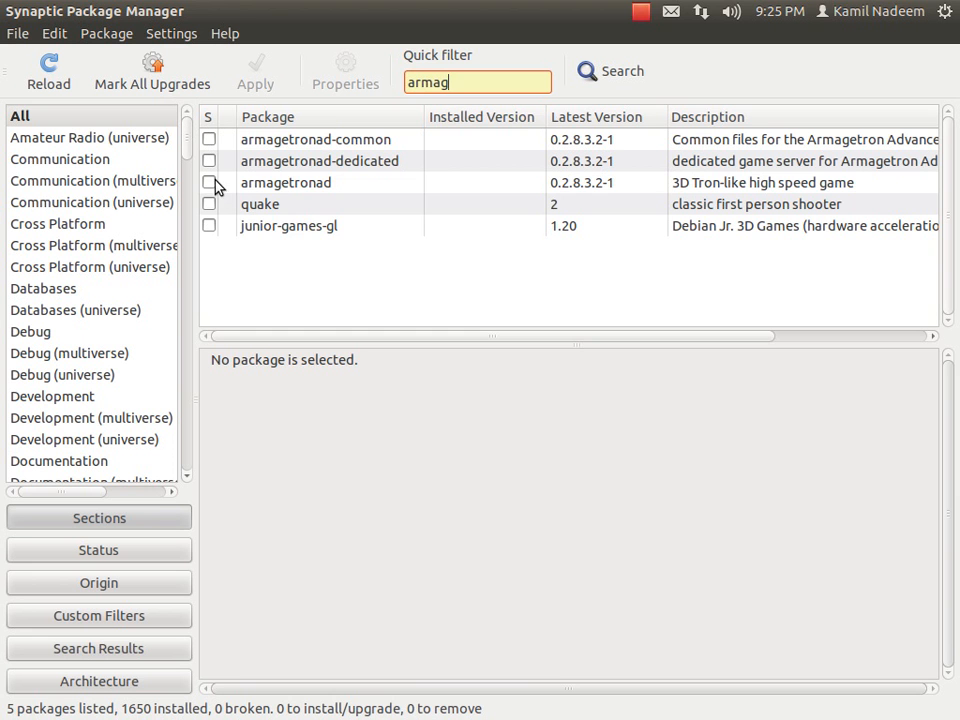
left_click(285, 182)
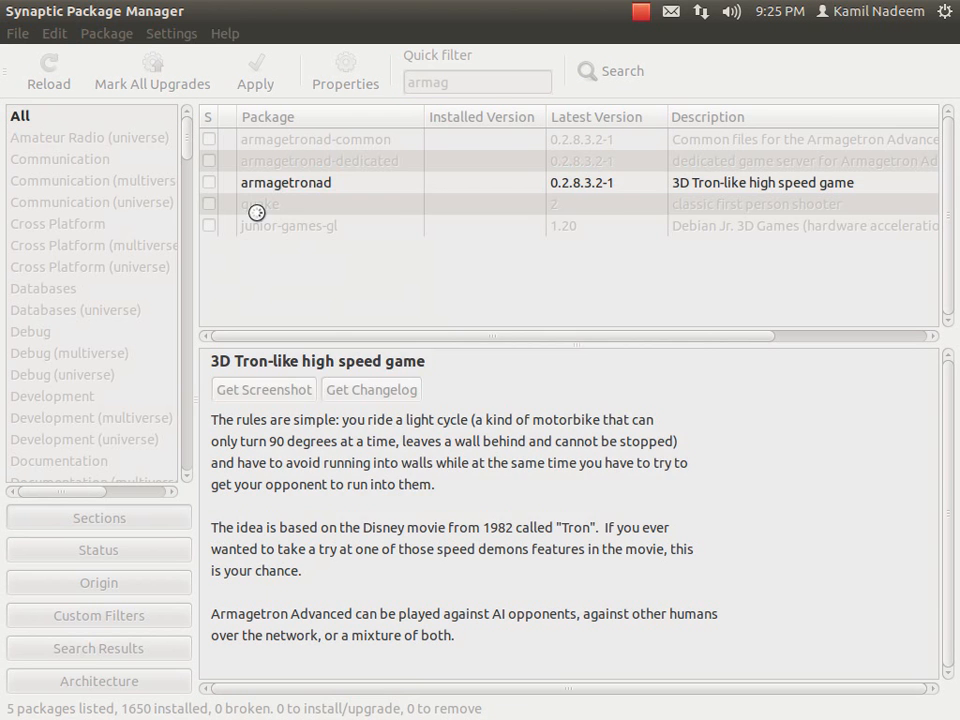
left_click(209, 182)
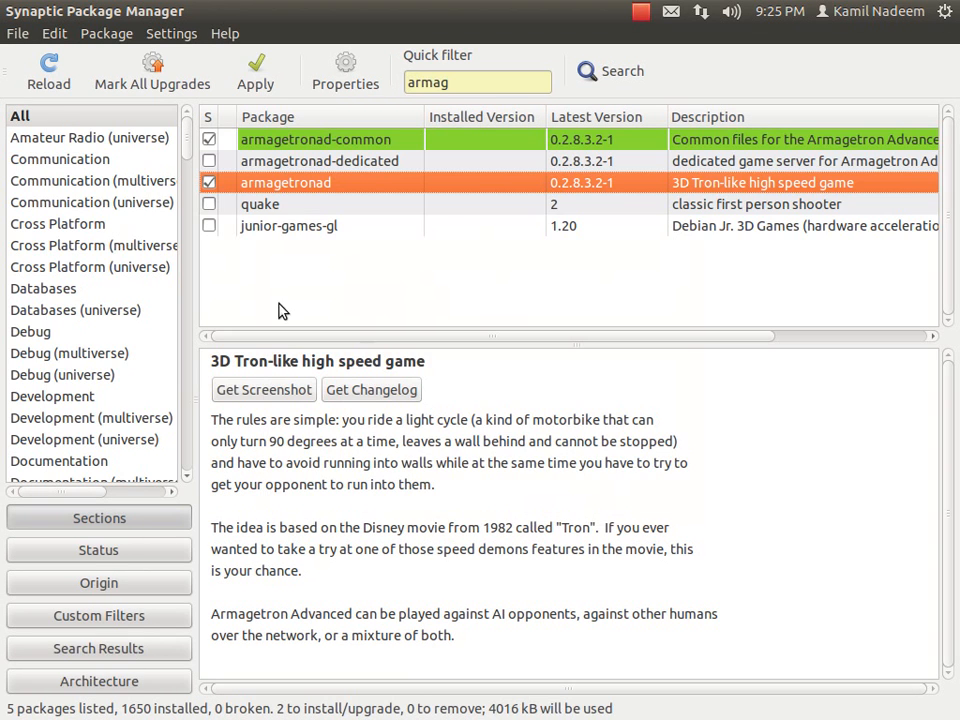
left_click(17, 33)
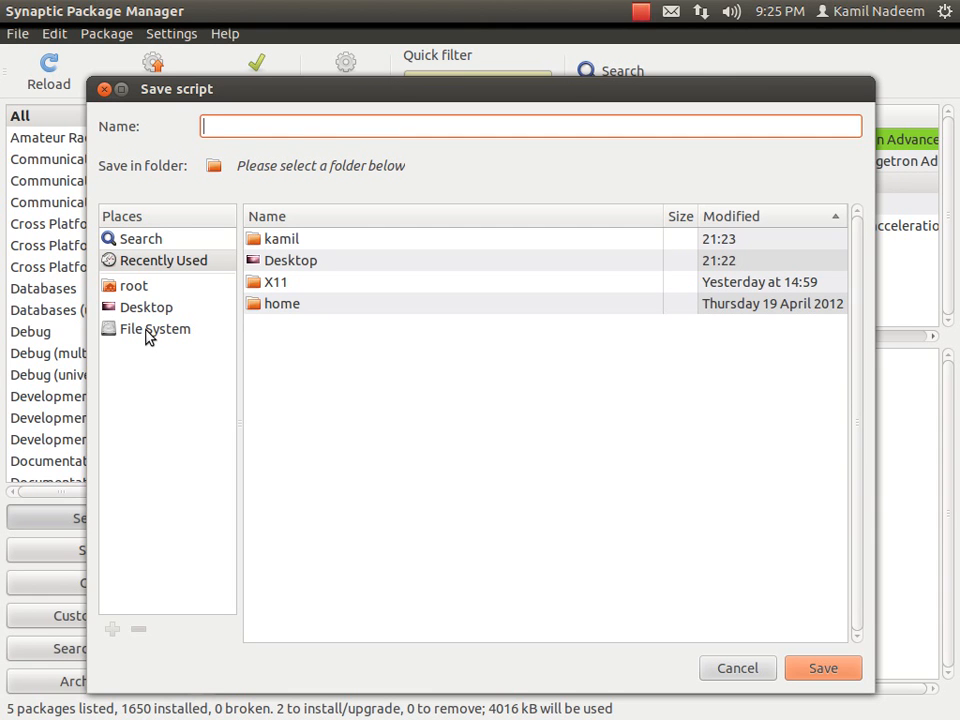
mouse_move(173, 350)
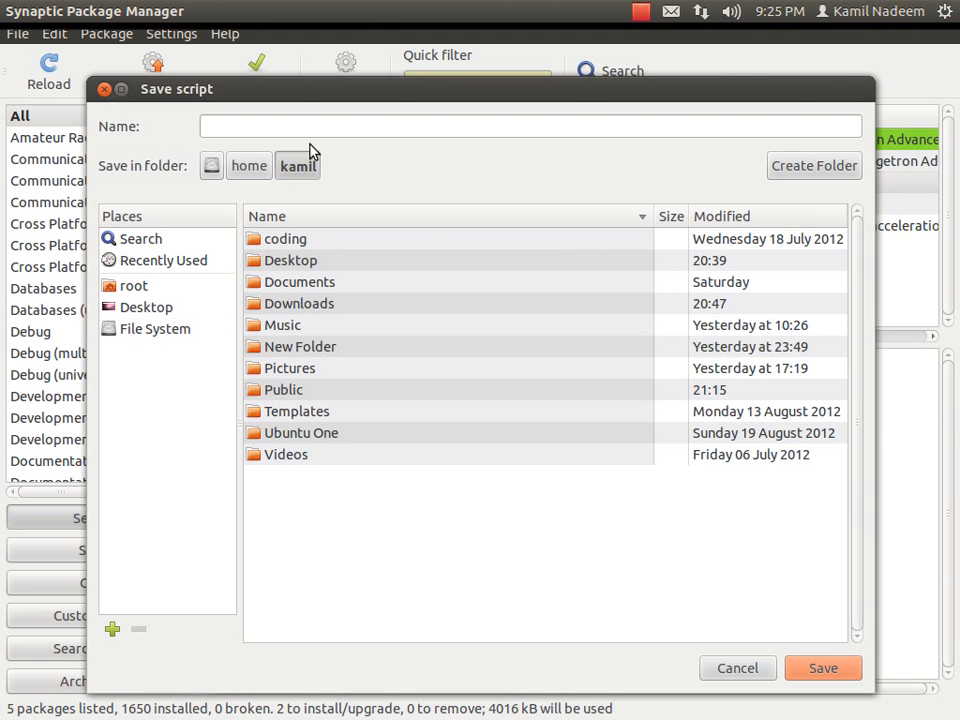
- Name the package download script 'game' and save it in the home folder
type("g")
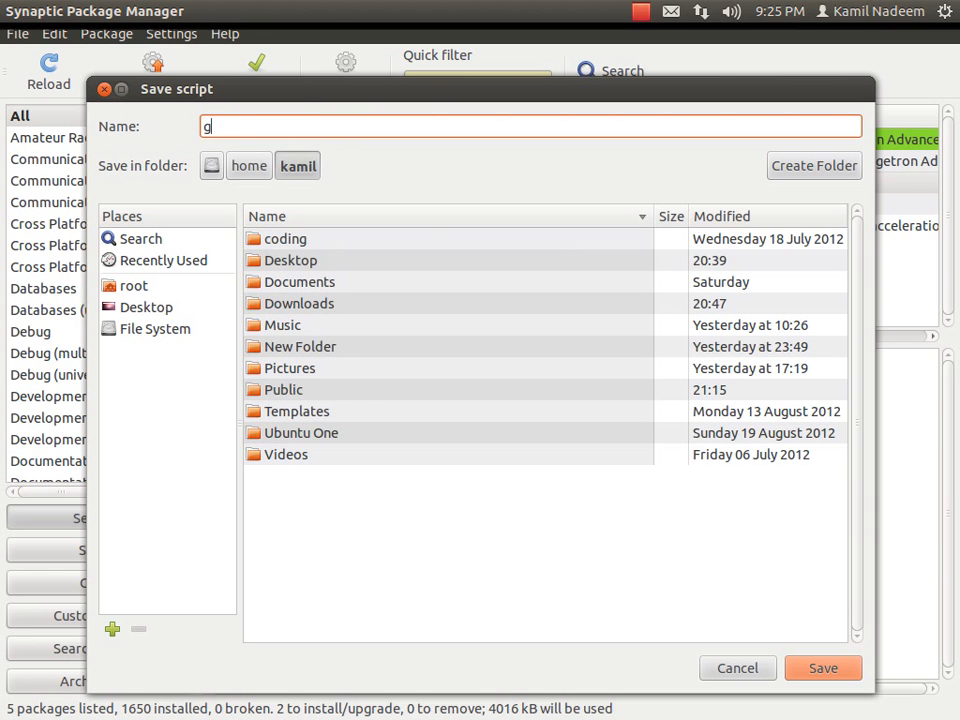
type("ame")
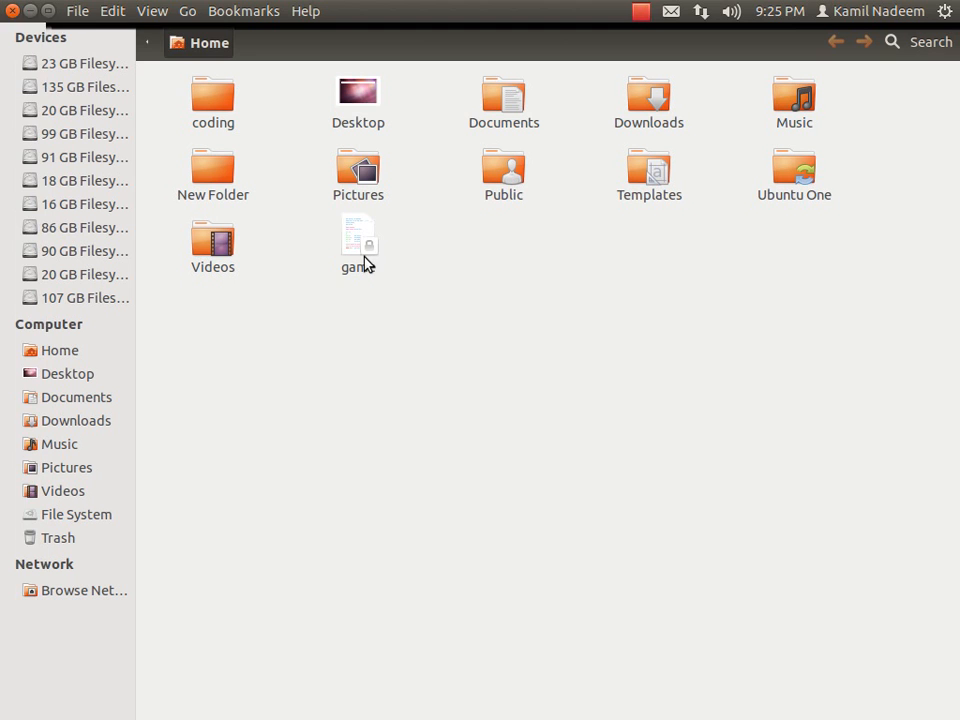
- Run the 'game' script to download the two armagetronad .deb packages into the home folder
double_click(358, 237)
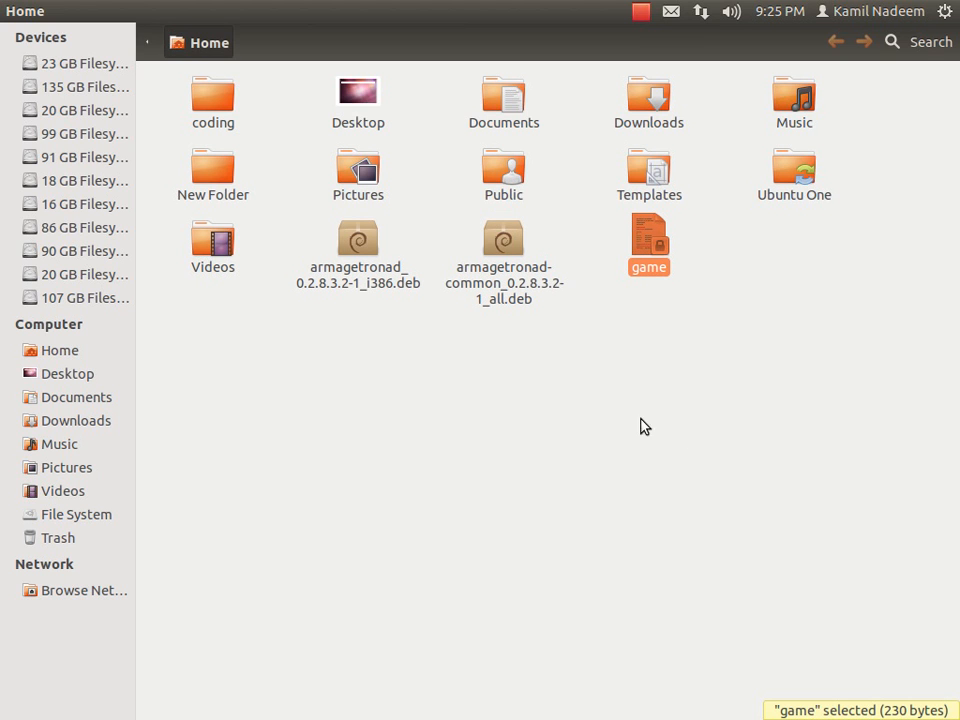
mouse_move(650, 318)
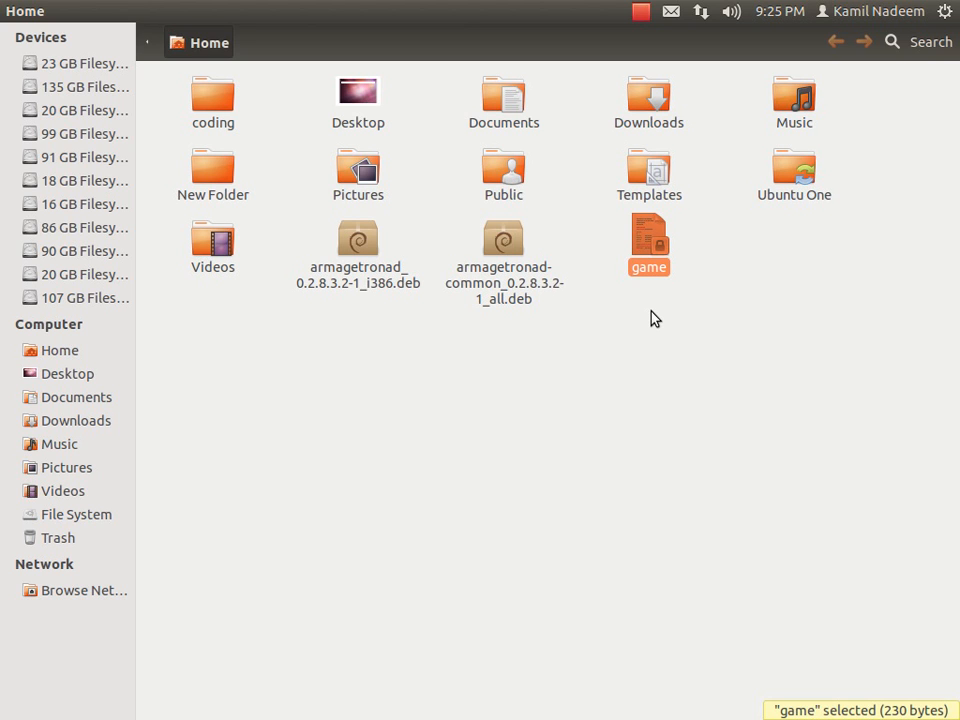
mouse_move(652, 287)
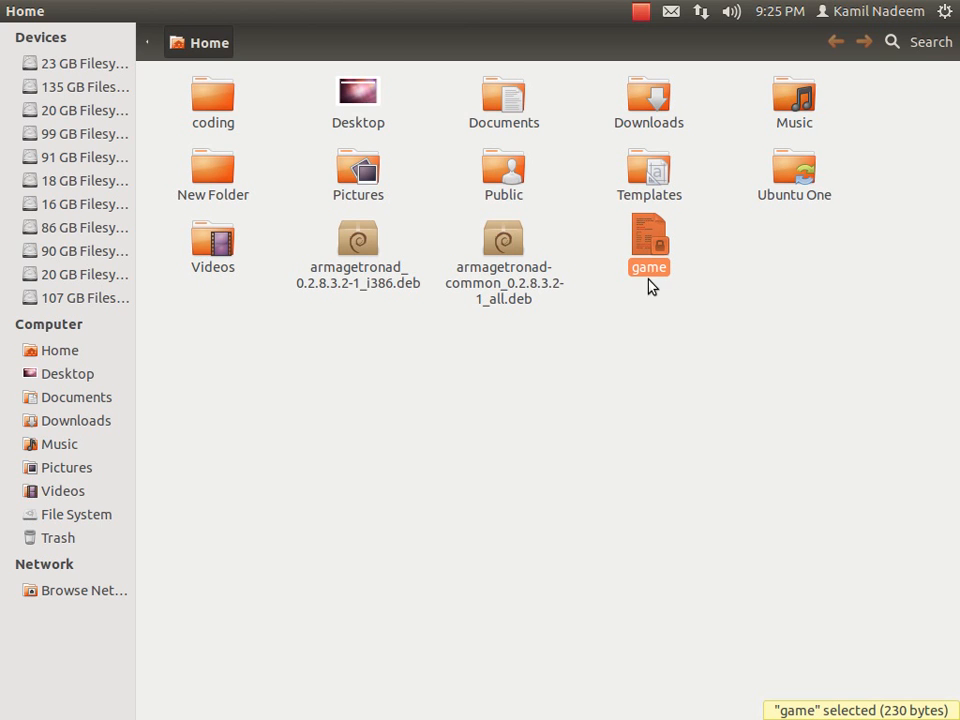
left_click(657, 317)
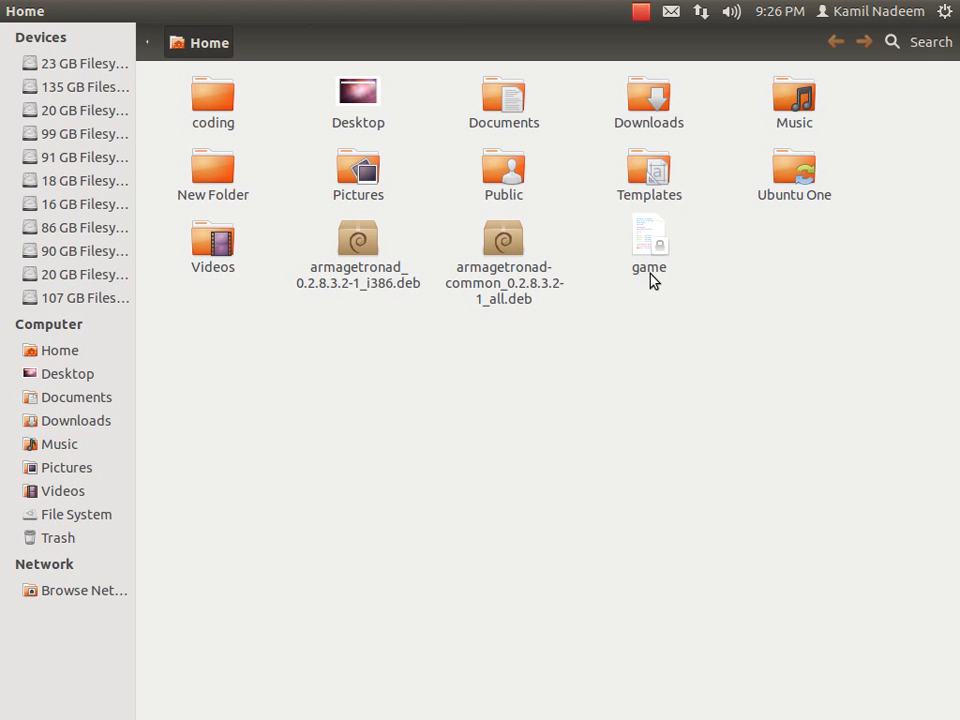
- View the 'game' script in gedit, showing its two wget package lines
right_click(649, 240)
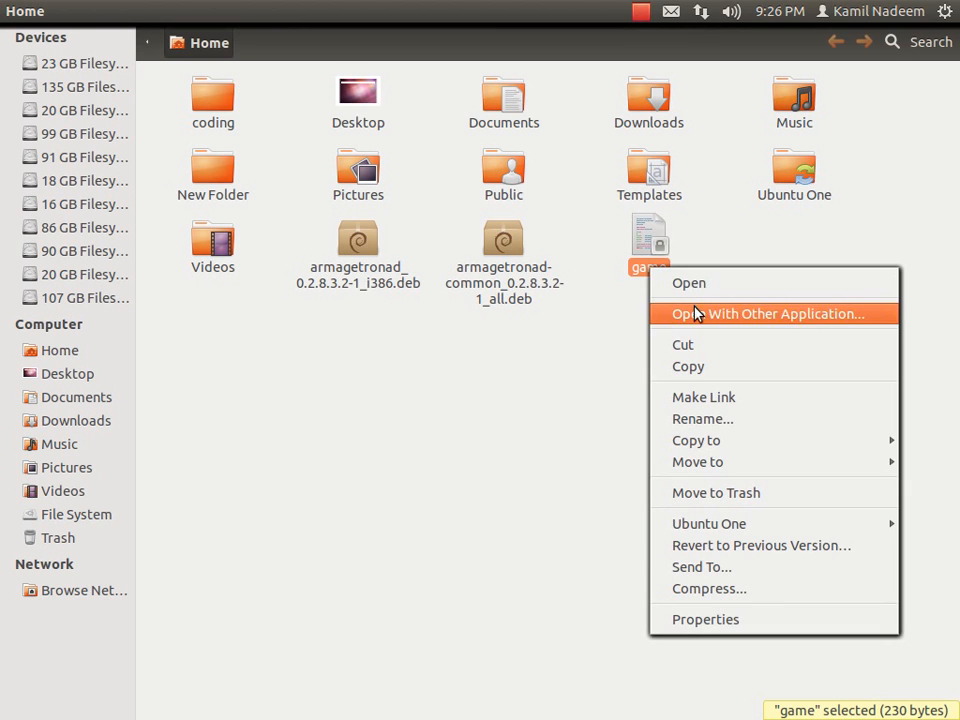
left_click(767, 313)
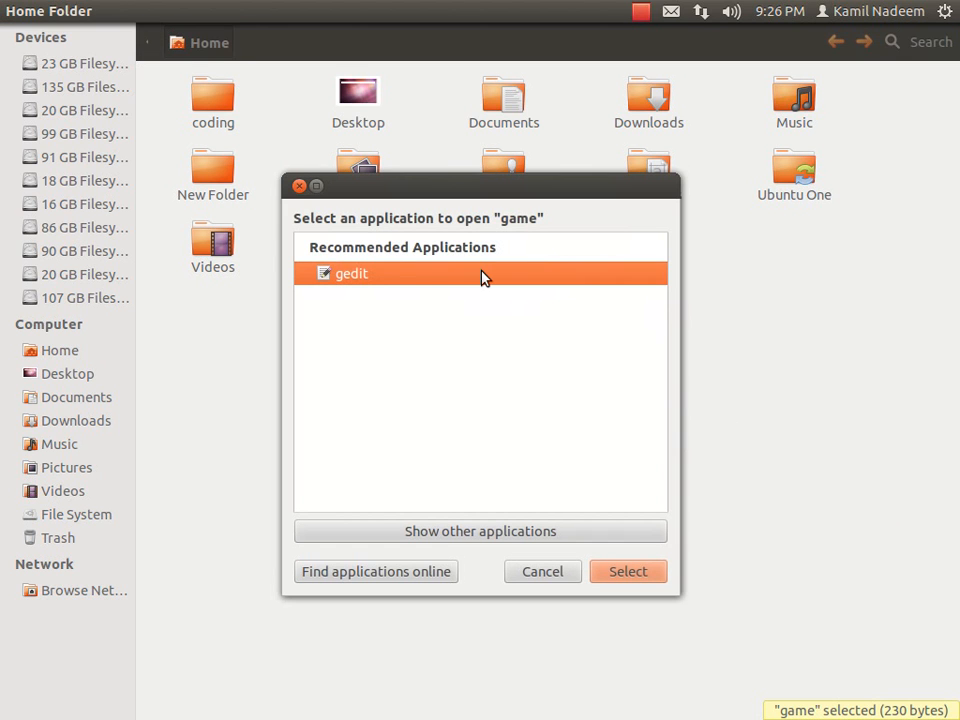
mouse_move(590, 435)
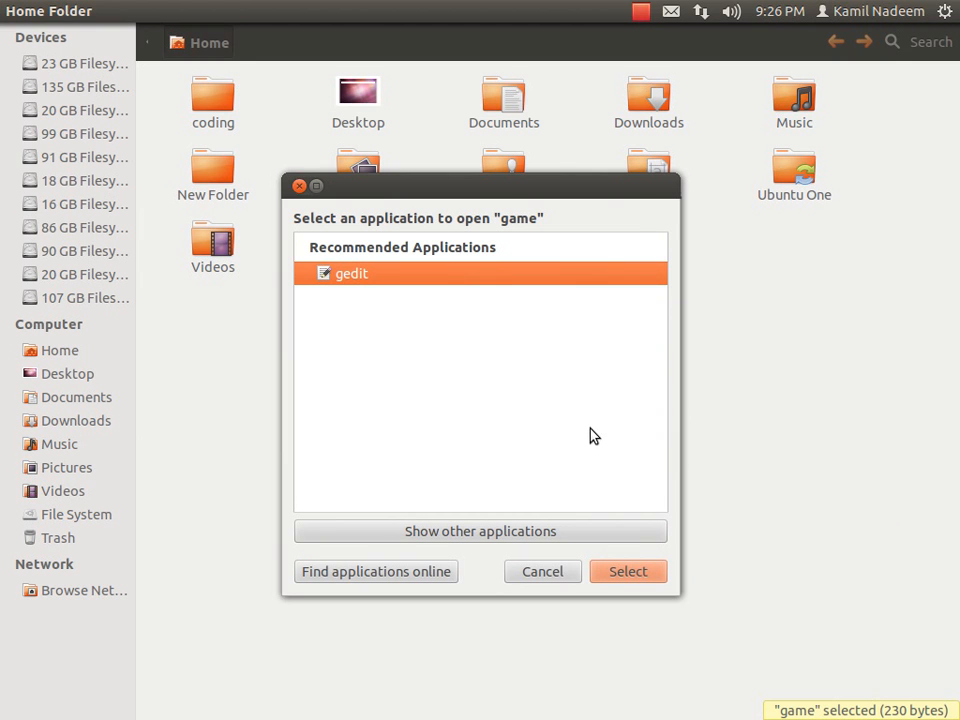
mouse_move(643, 557)
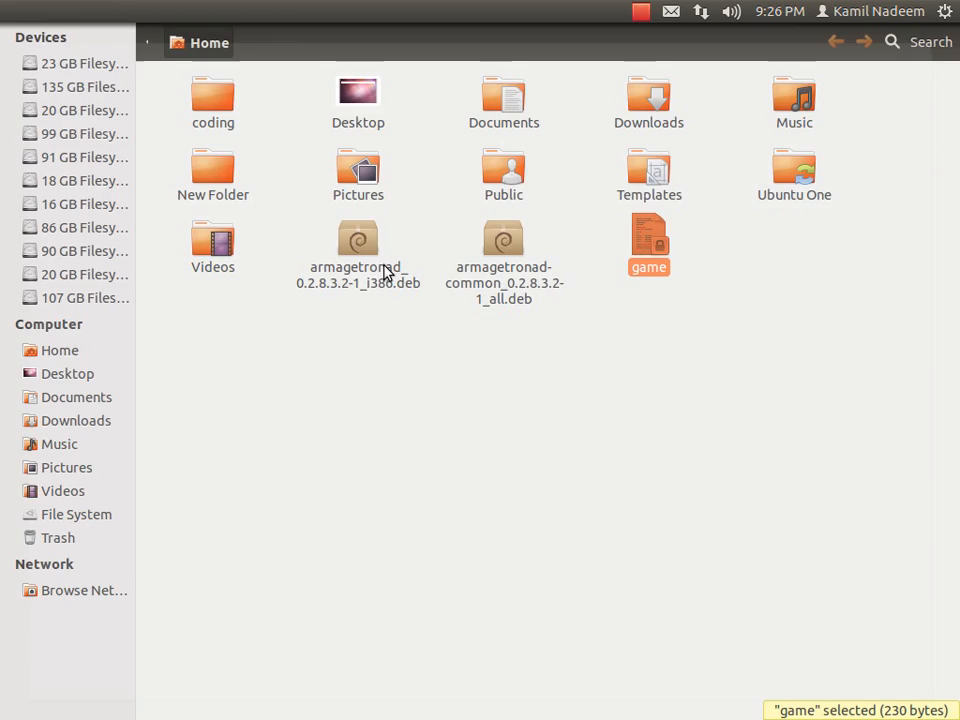
double_click(648, 245)
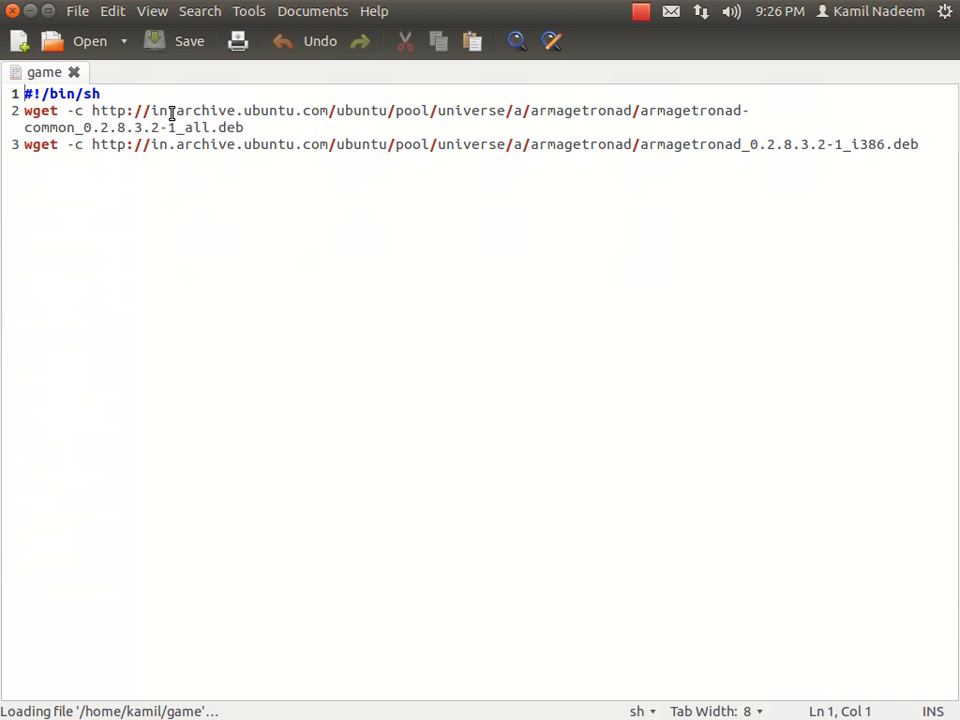
left_click_drag(131, 110, 243, 127)
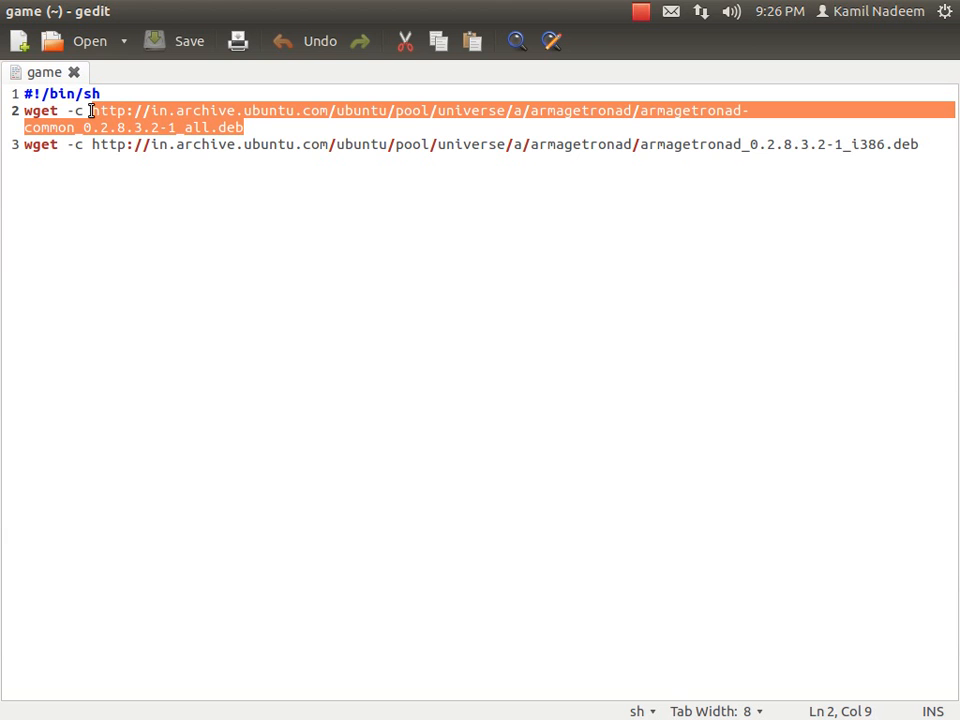
mouse_move(5, 200)
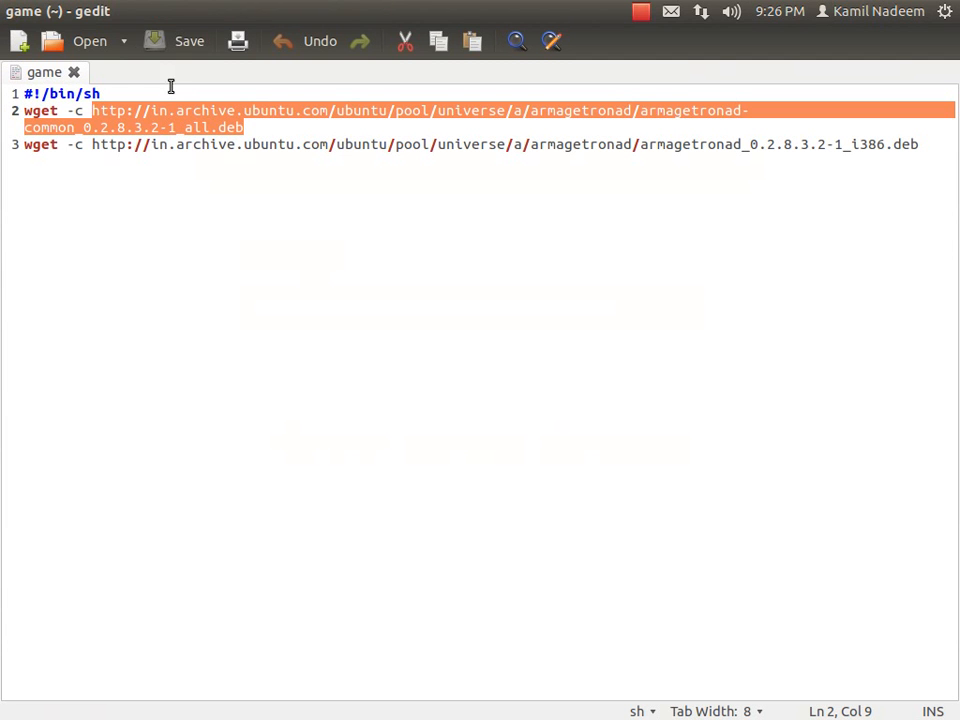
mouse_move(393, 212)
type("sy")
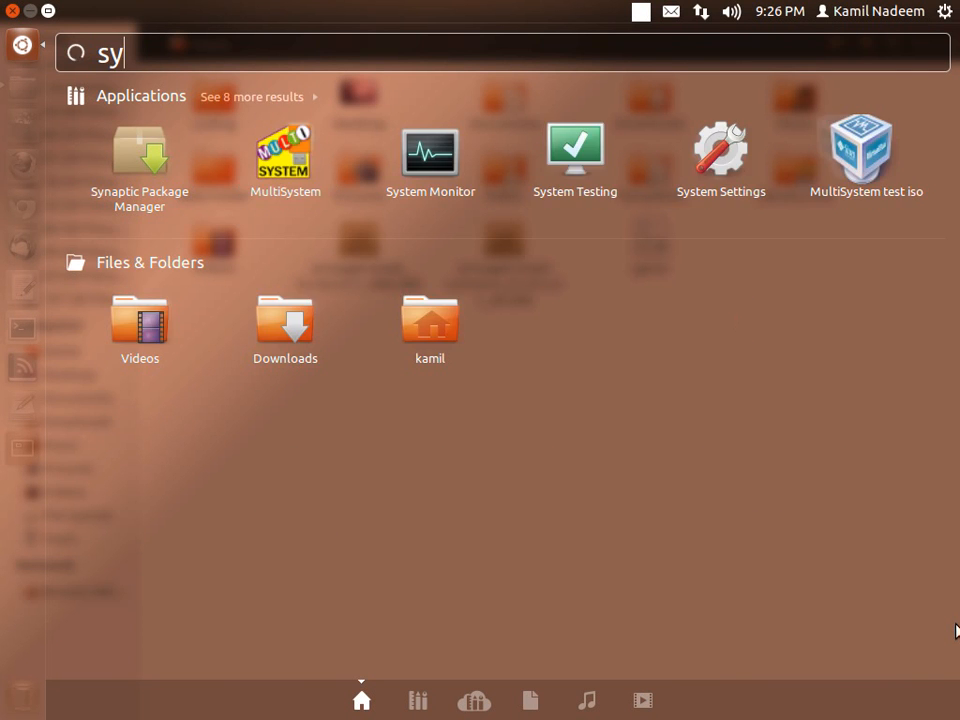
- Launch Synaptic from the Dash and authenticate with the administrator password
left_click(140, 155)
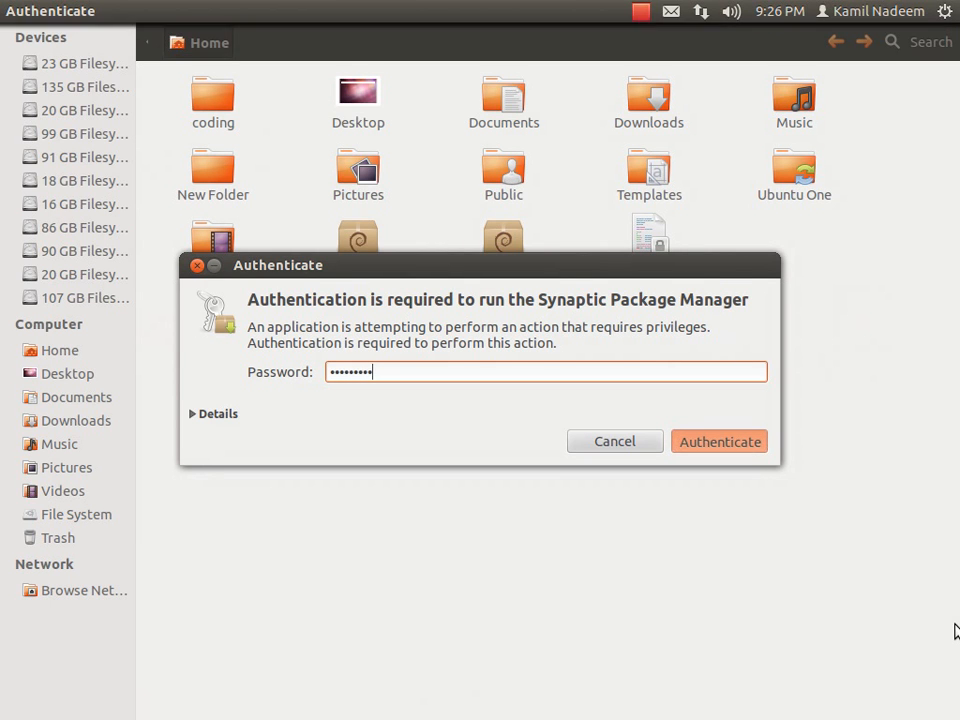
left_click(719, 441)
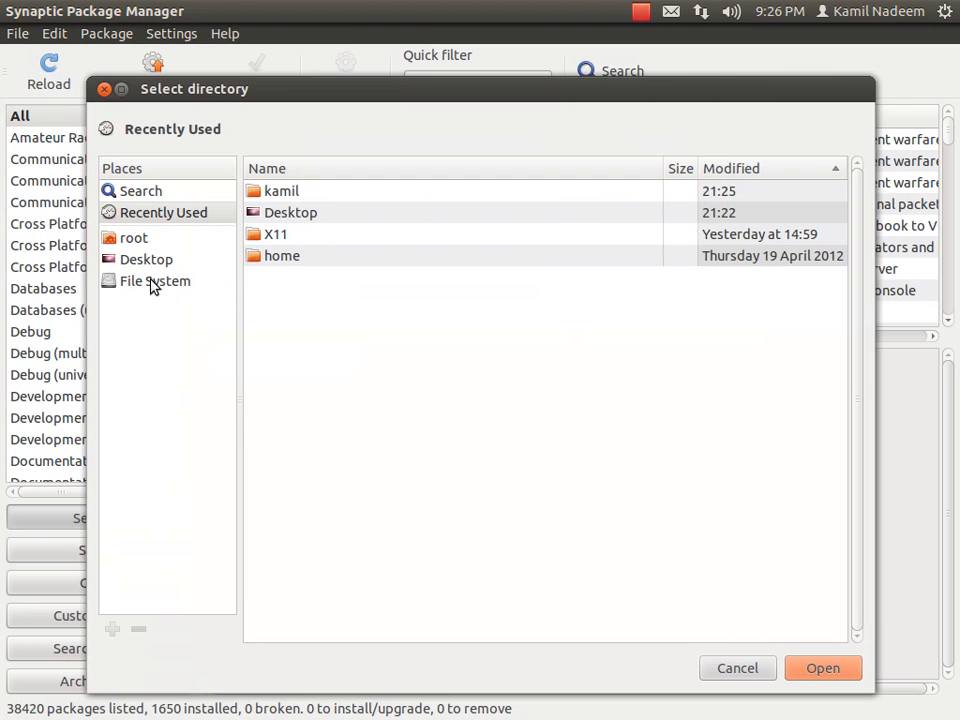
- Add the downloaded packages from the home/kamil folder, marking 2 to install
left_click(155, 281)
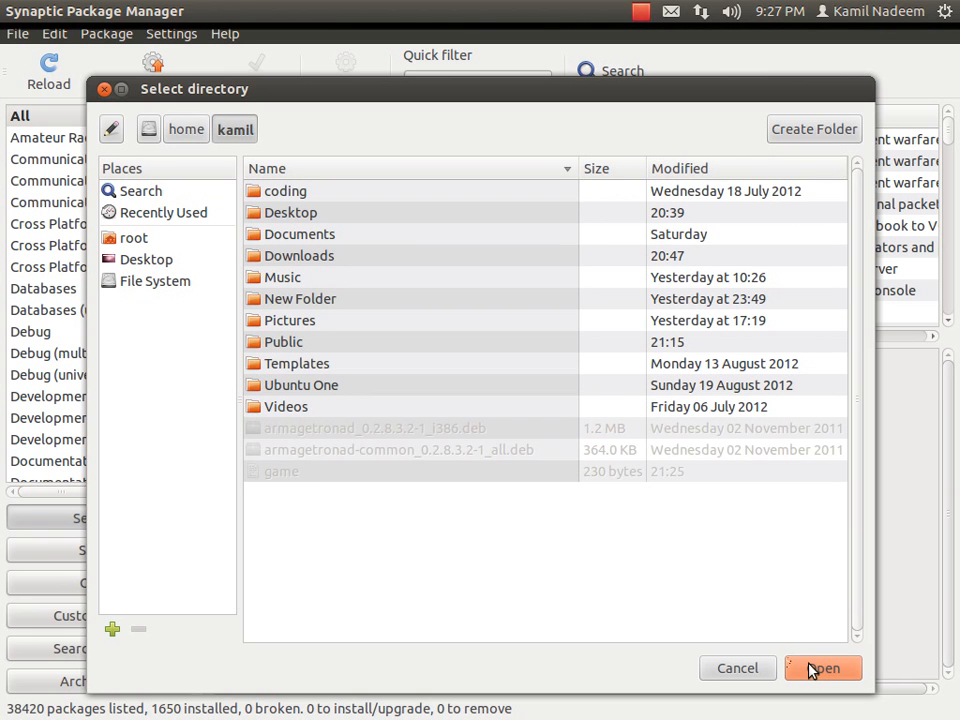
left_click(822, 668)
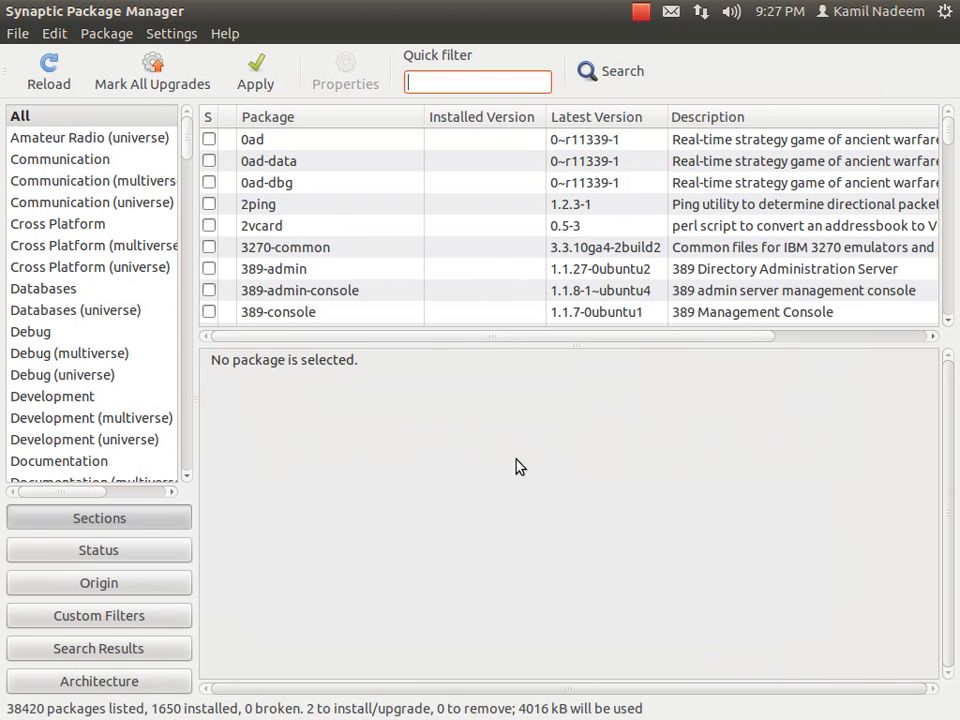
- Apply the marked changes to install the two Armagetron Advanced packages
left_click(255, 70)
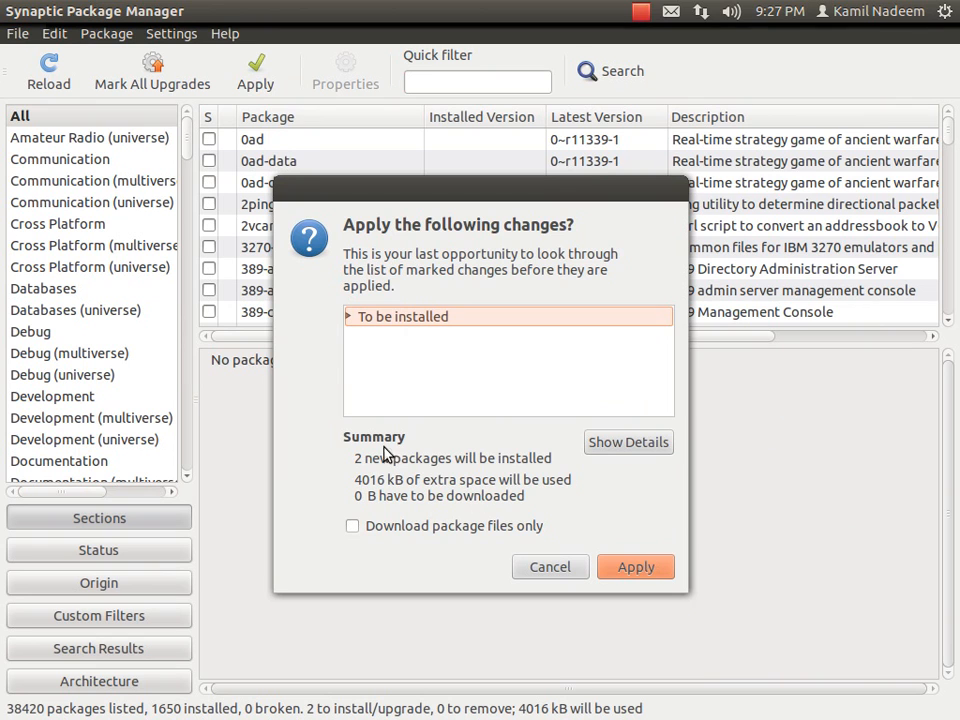
mouse_move(590, 516)
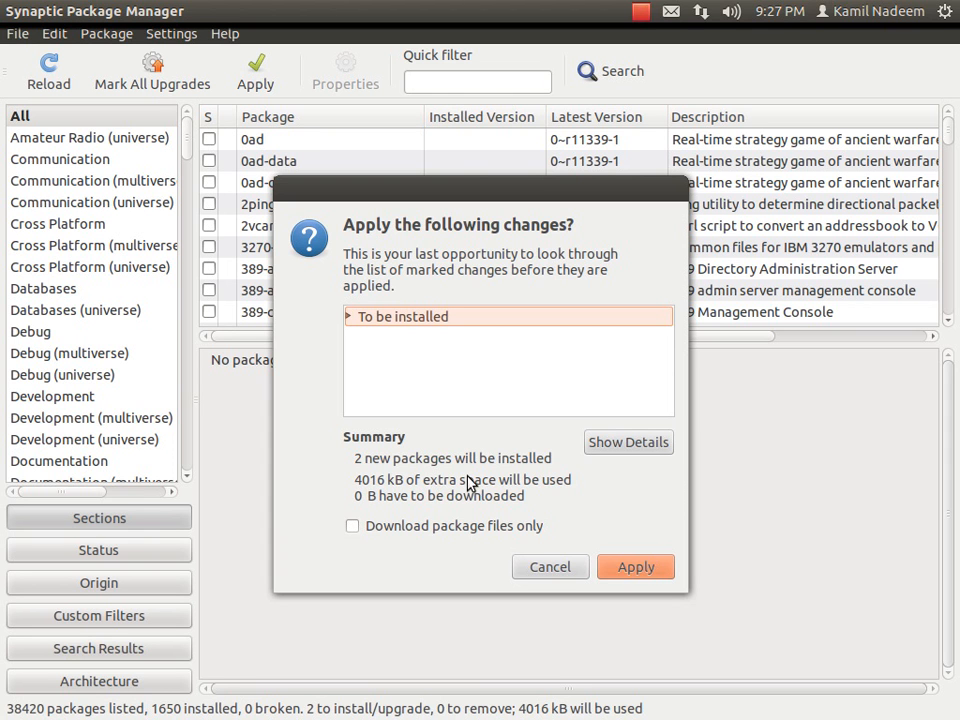
left_click(636, 567)
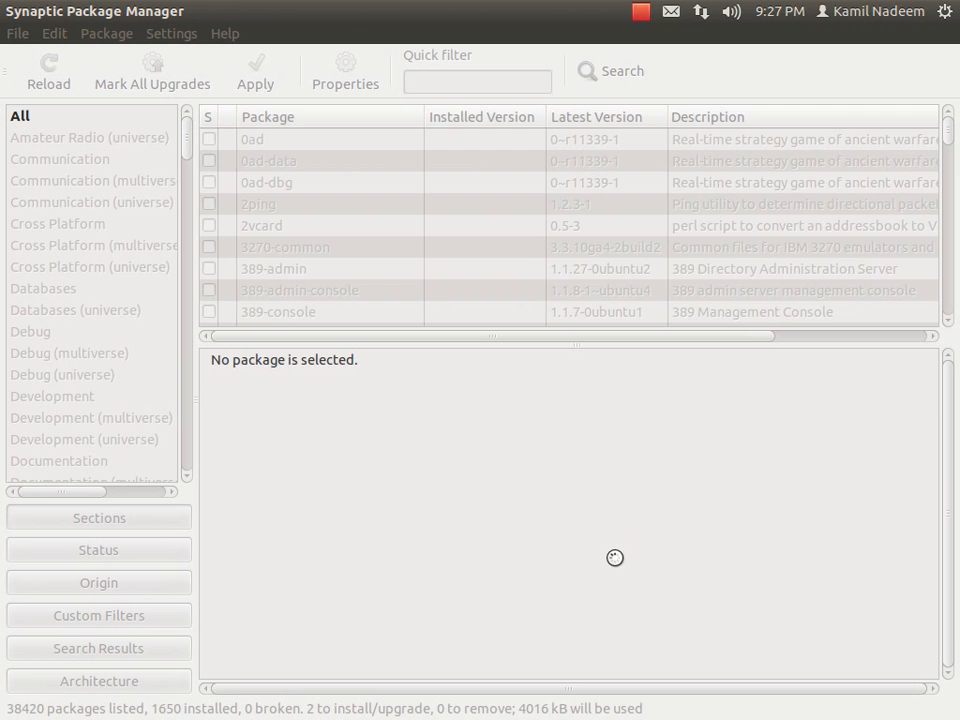
left_click(255, 70)
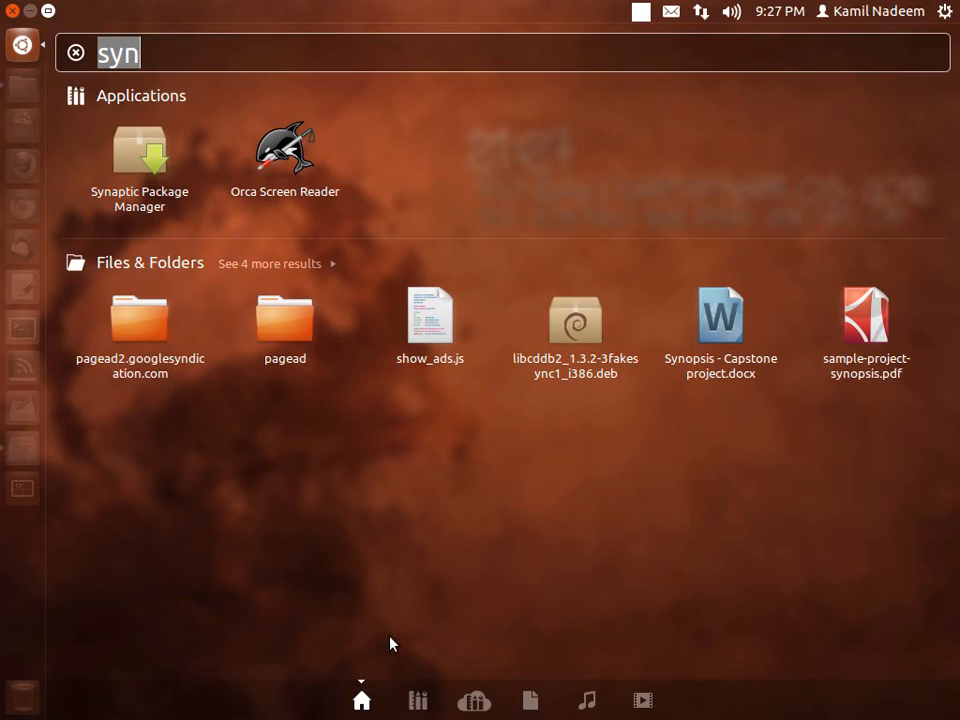
- Search the Dash for 'ar' to confirm Armagetron Advanced is listed, then close the Dash
type("ar")
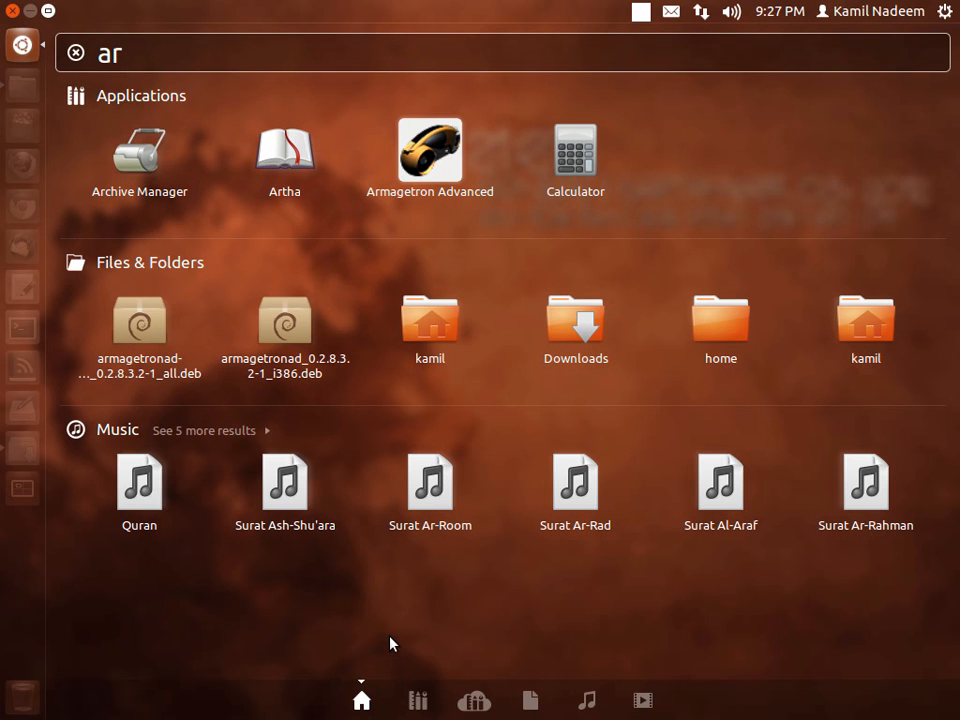
key("Escape")
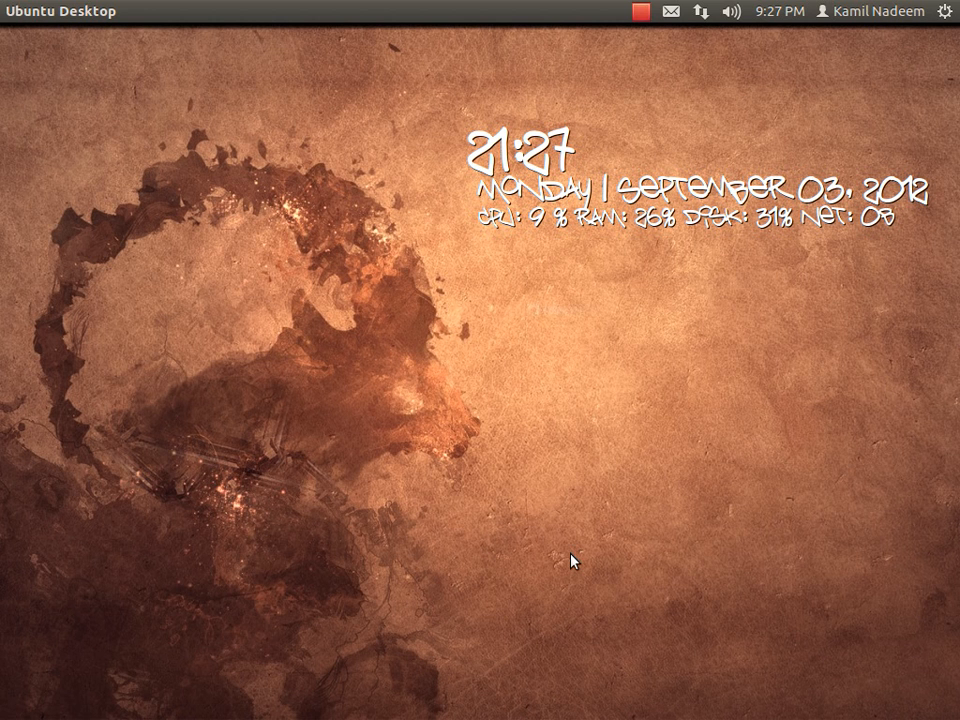
mouse_move(595, 638)
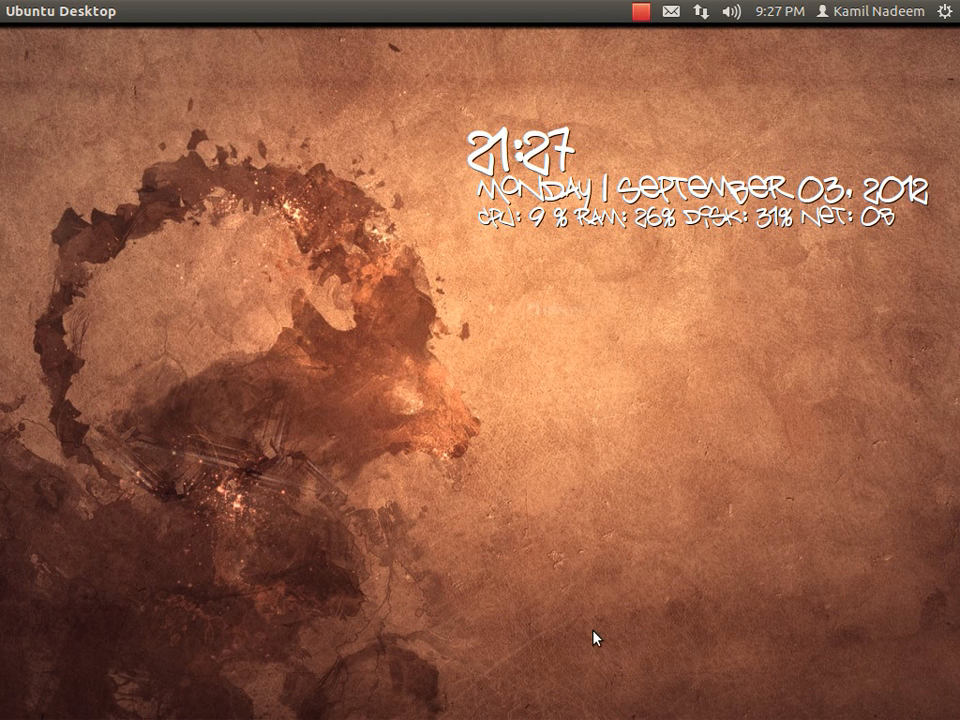